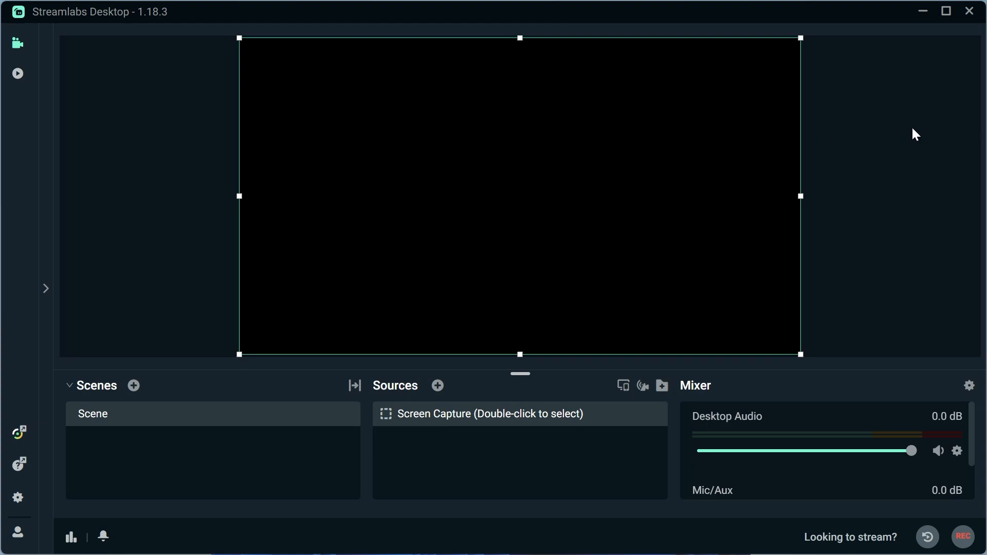
mouse_move(179, 135)
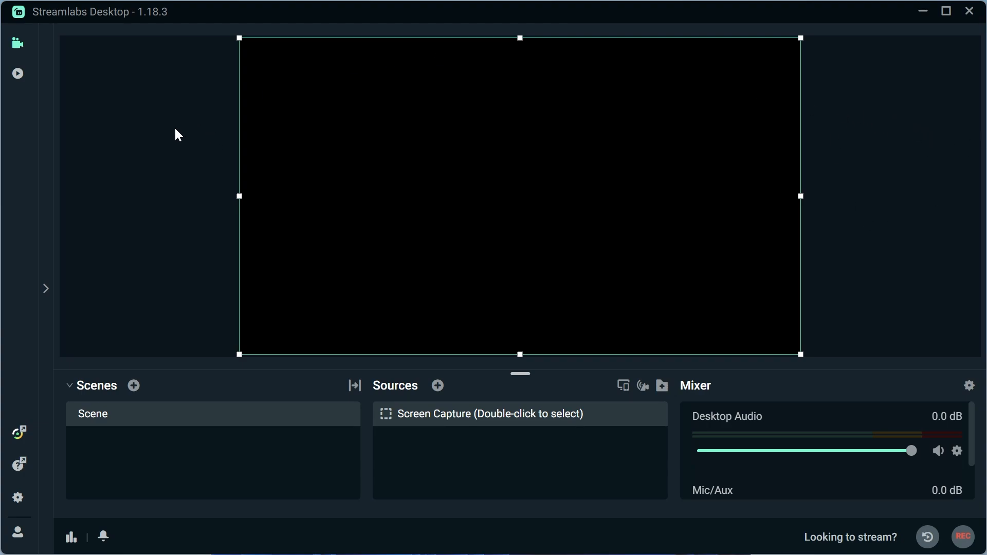
mouse_move(234, 115)
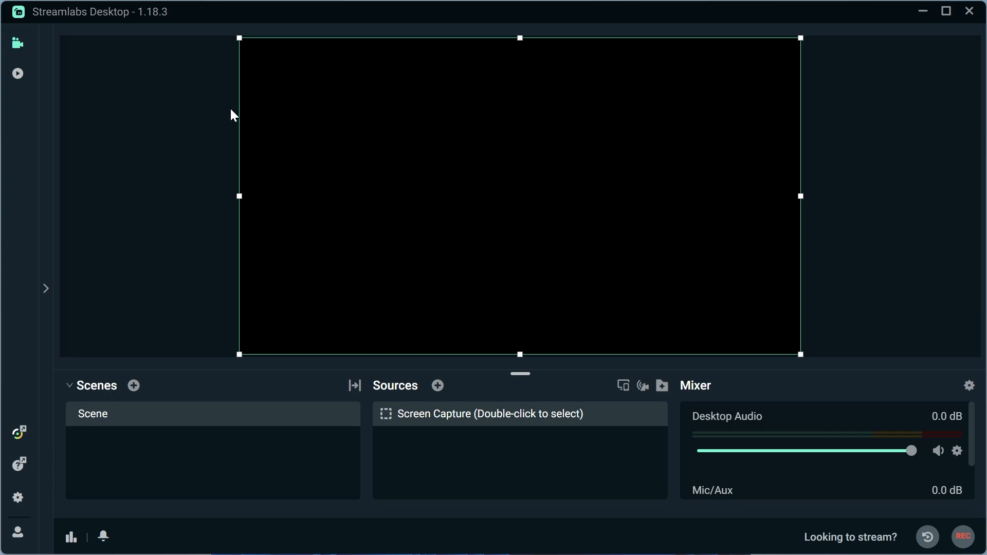
mouse_move(744, 482)
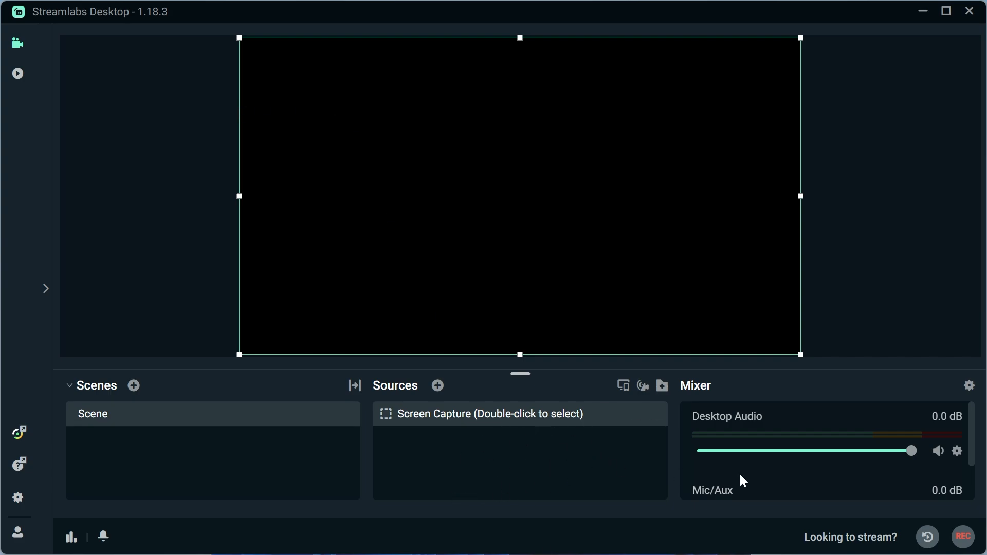
Check the Mic/Aux source's advanced audio settings, leaving its device on Default.
scroll("down", 3)
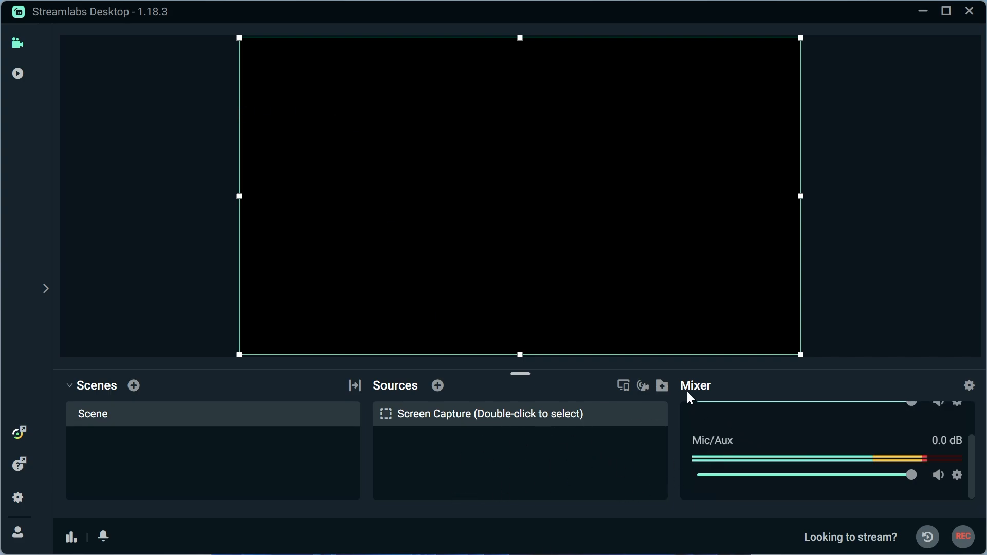
mouse_move(745, 430)
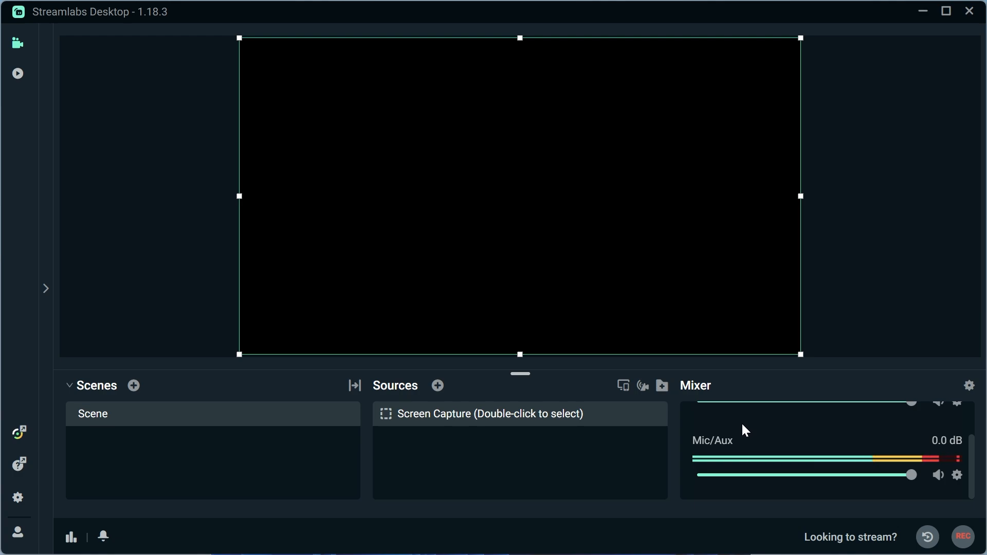
mouse_move(714, 448)
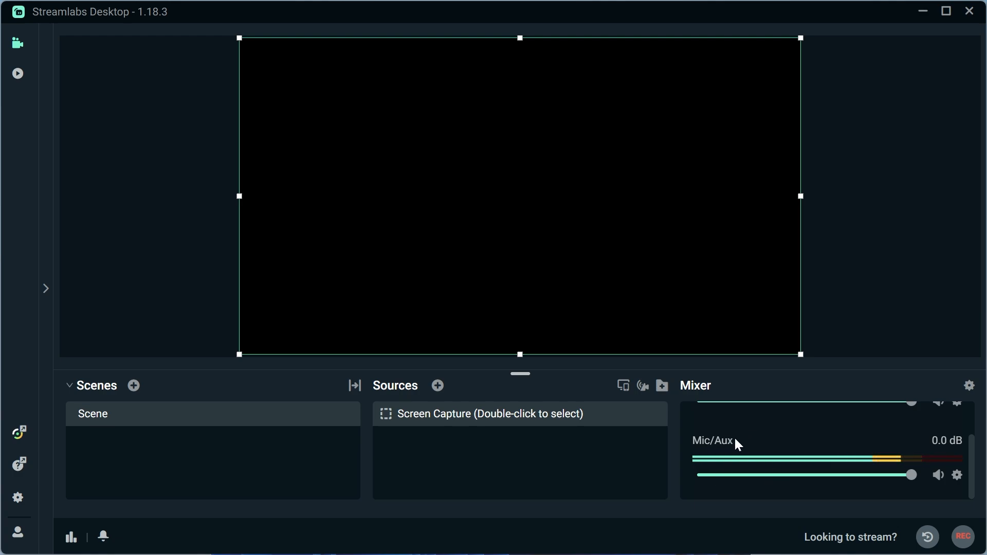
mouse_move(878, 465)
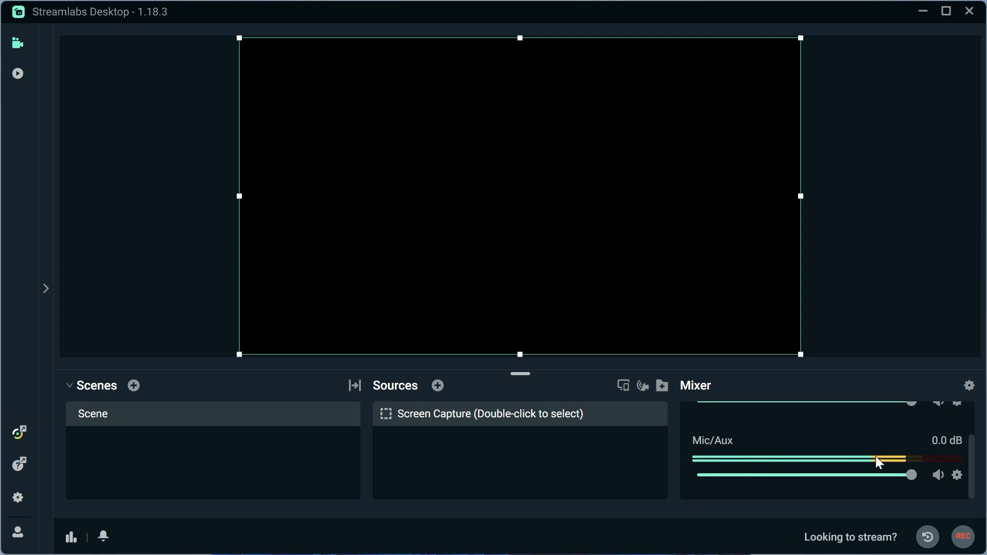
mouse_move(900, 455)
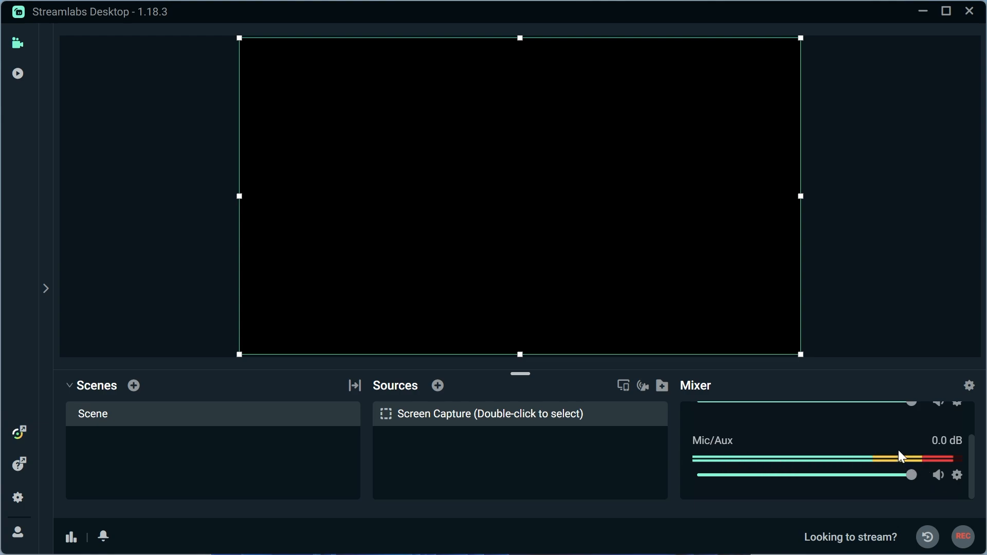
mouse_move(921, 455)
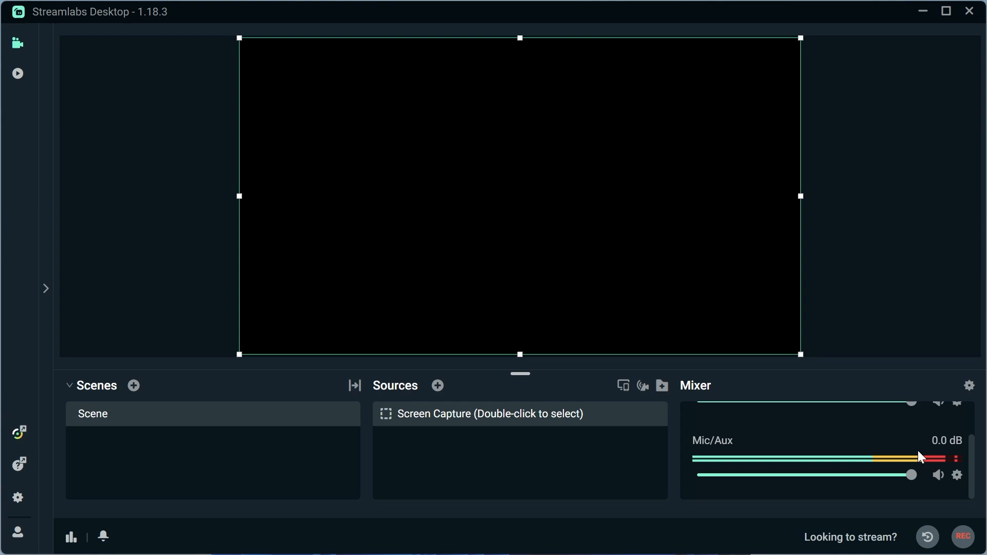
mouse_move(747, 486)
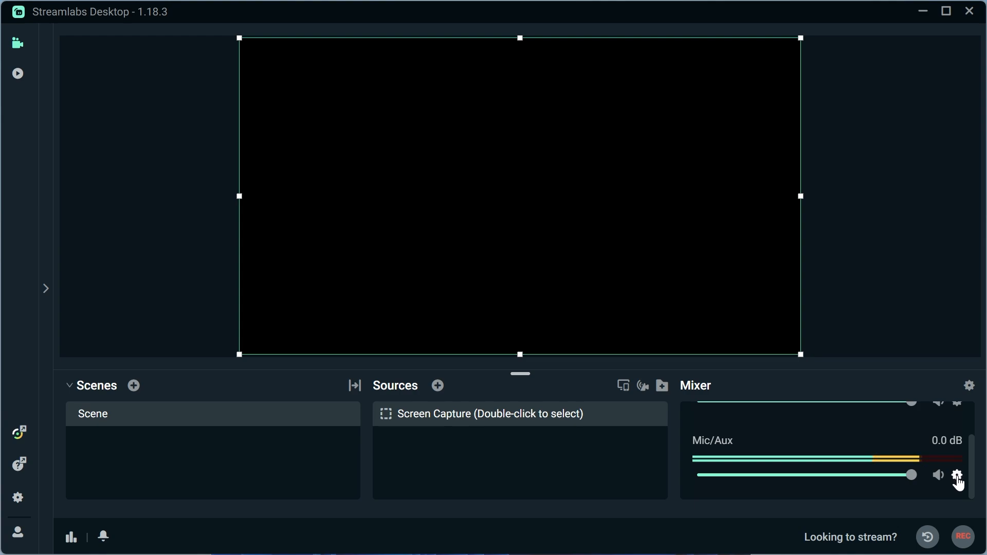
left_click(956, 476)
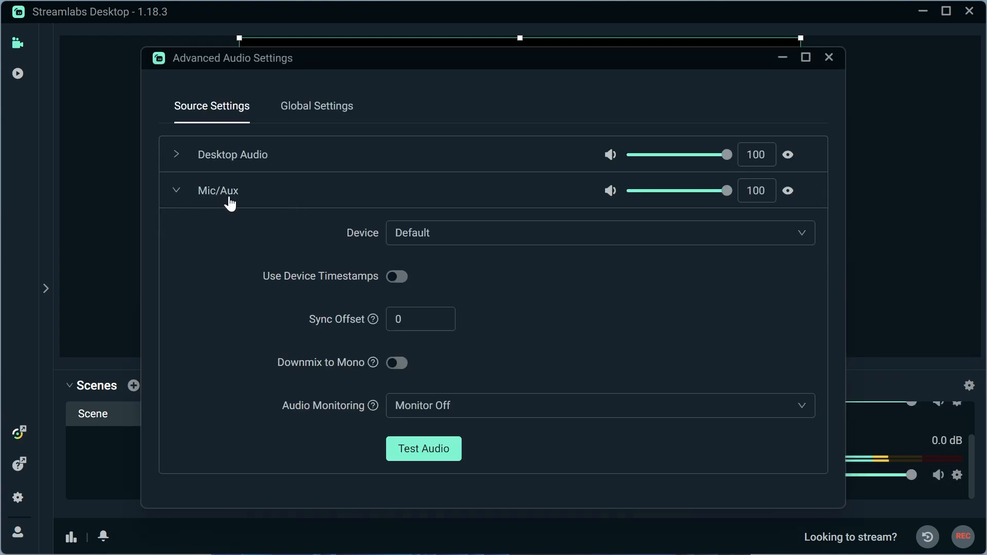
mouse_move(369, 248)
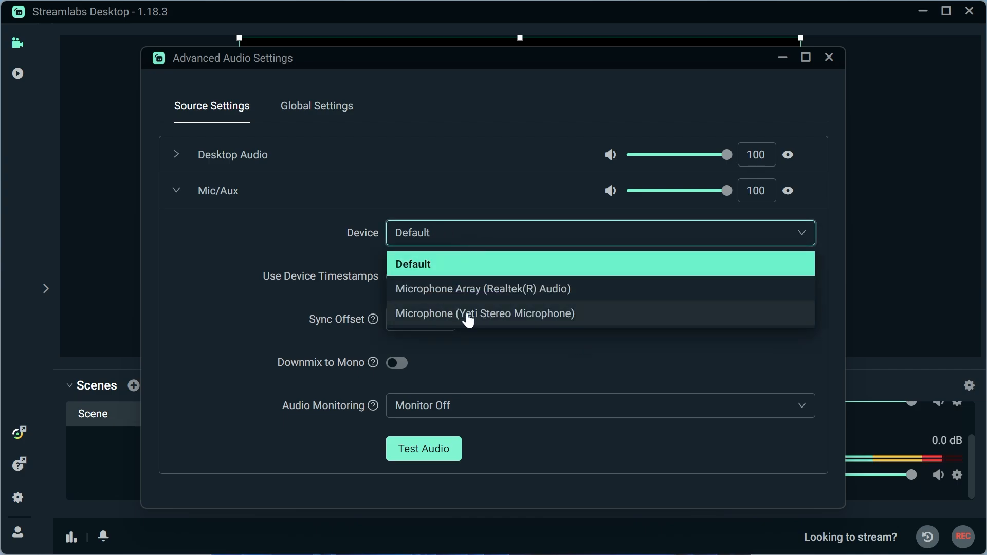
mouse_move(485, 314)
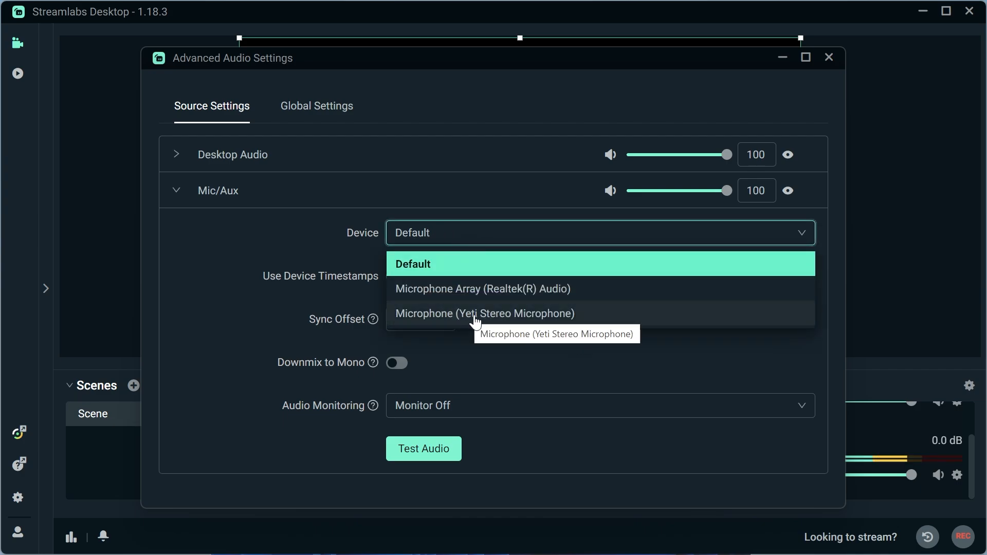
mouse_move(480, 321)
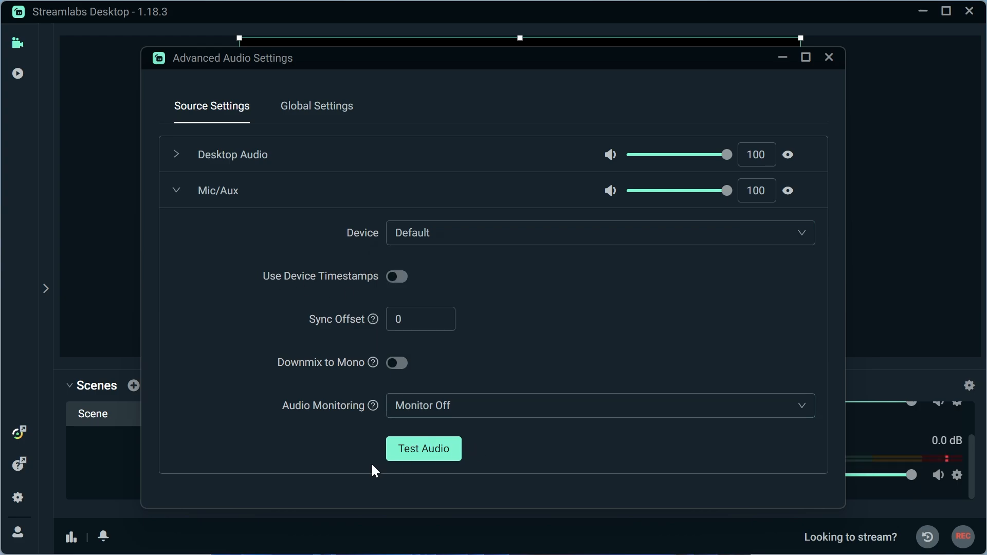
left_click(423, 448)
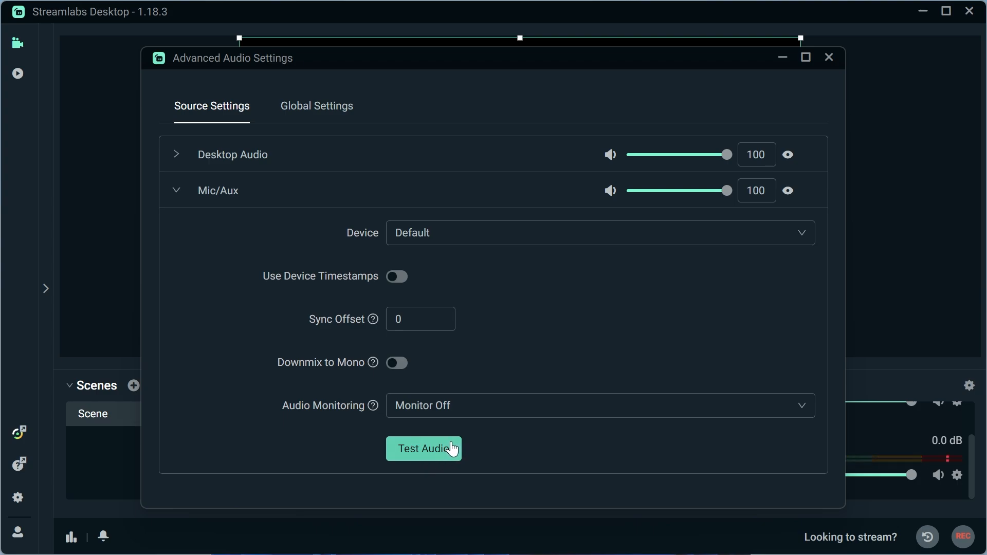
mouse_move(316, 106)
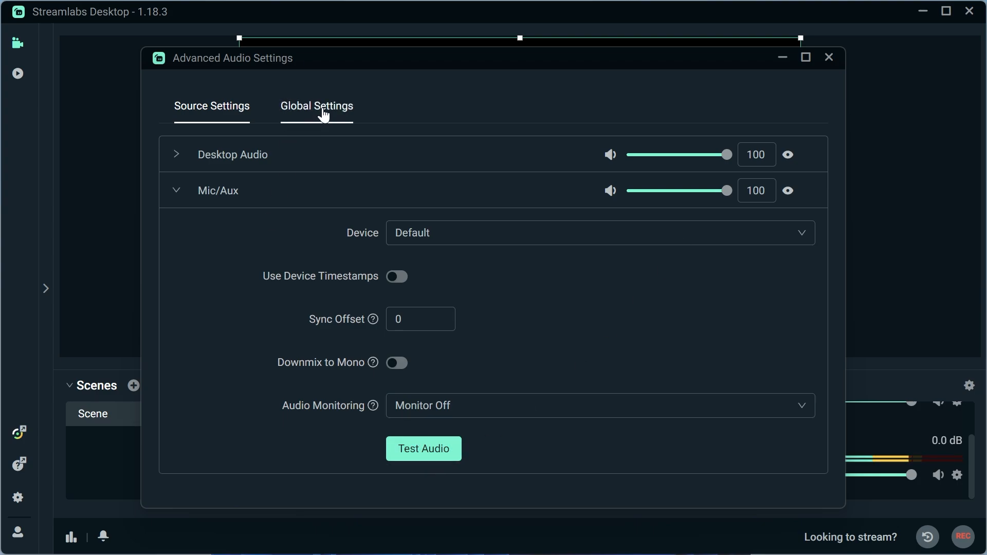
Review the global audio devices, with Mic/Auxiliary Device 1 on Default.
left_click(317, 106)
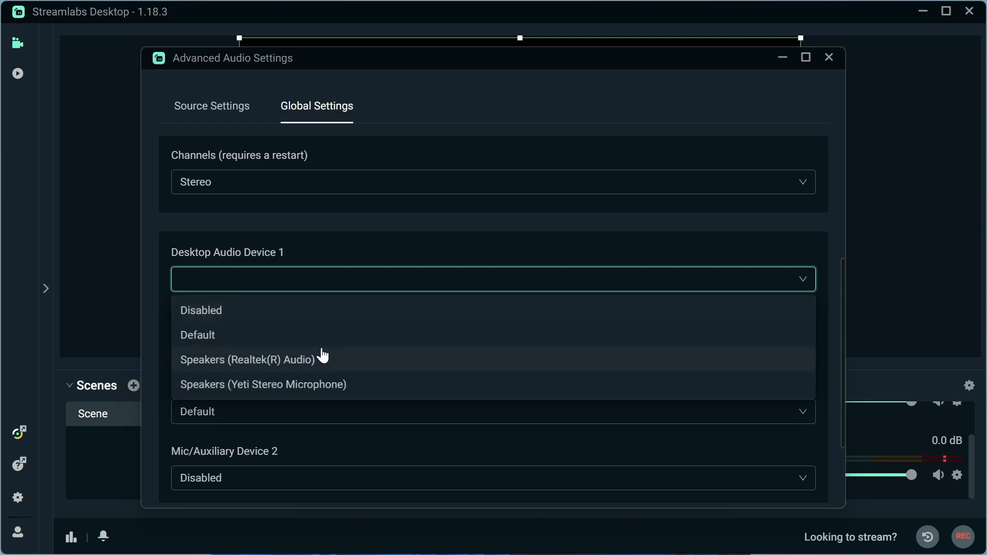
mouse_move(266, 364)
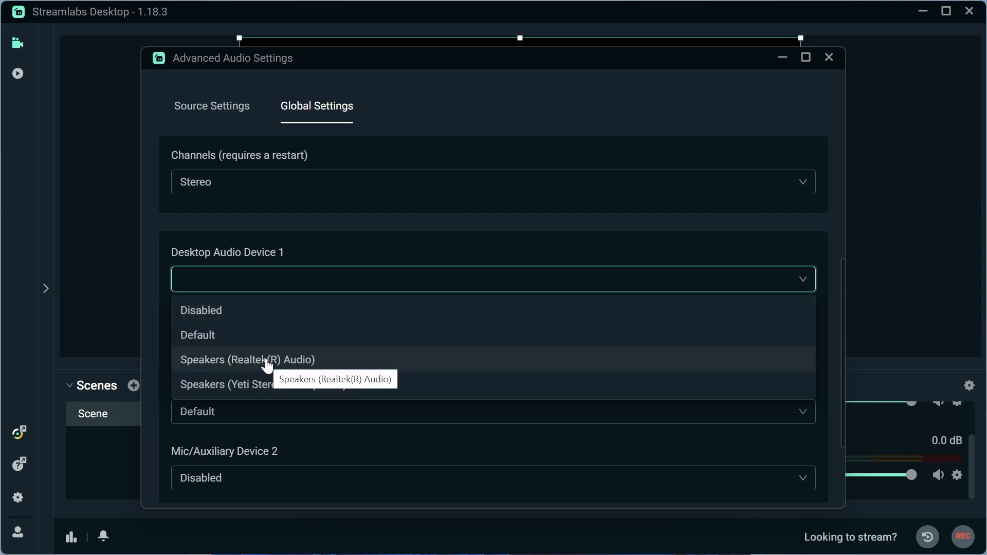
mouse_move(210, 341)
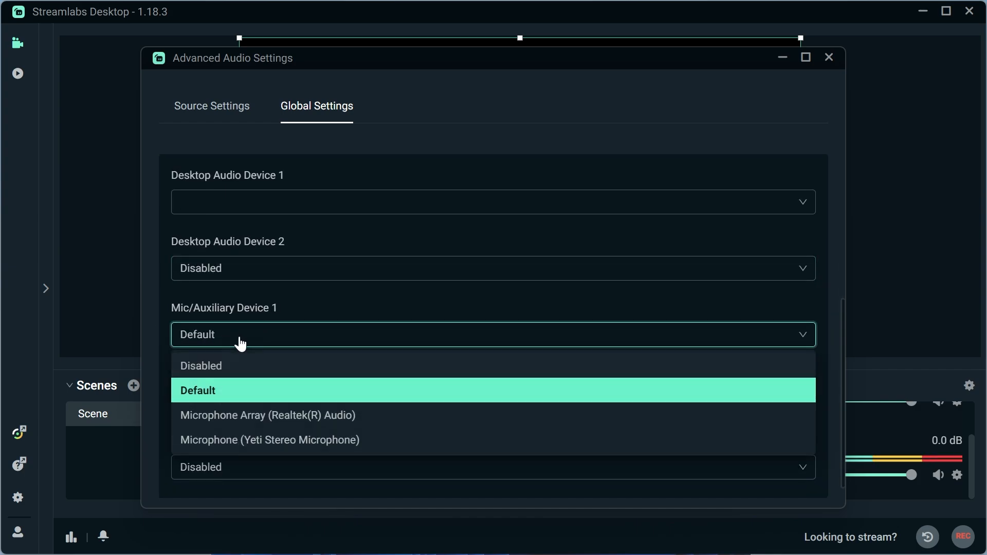
mouse_move(258, 452)
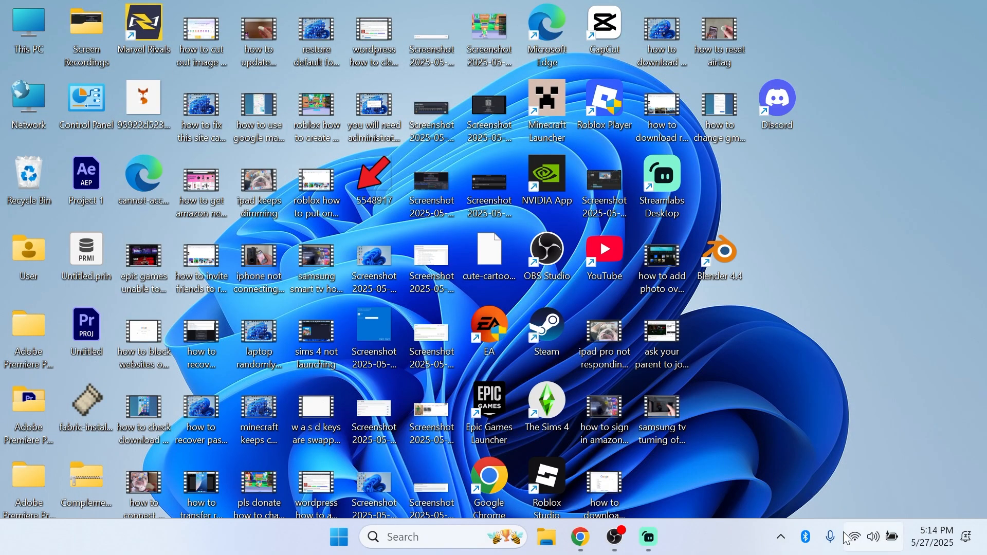
In the Windows volume mixer, confirm Streamlabs Desktop's input device stays on Default.
right_click(873, 537)
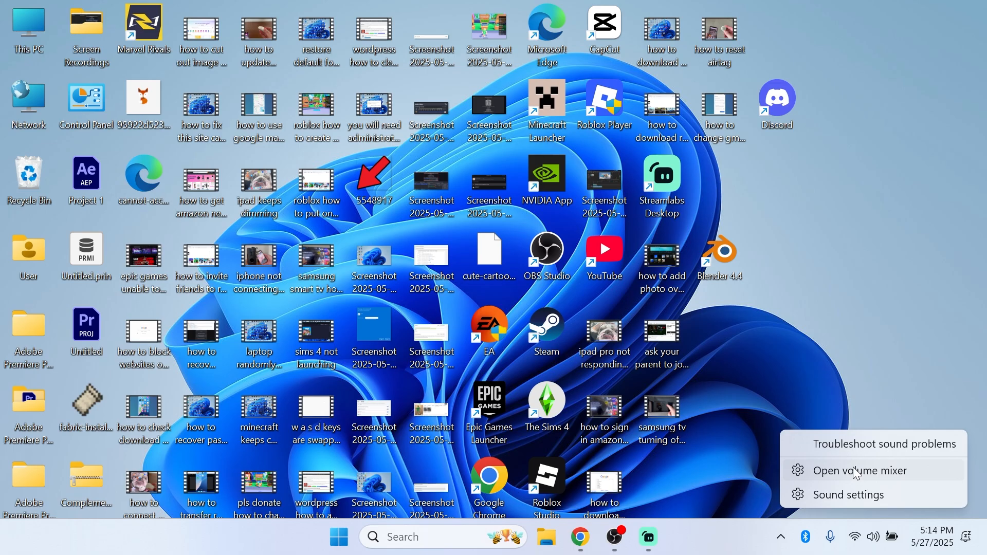
left_click(859, 470)
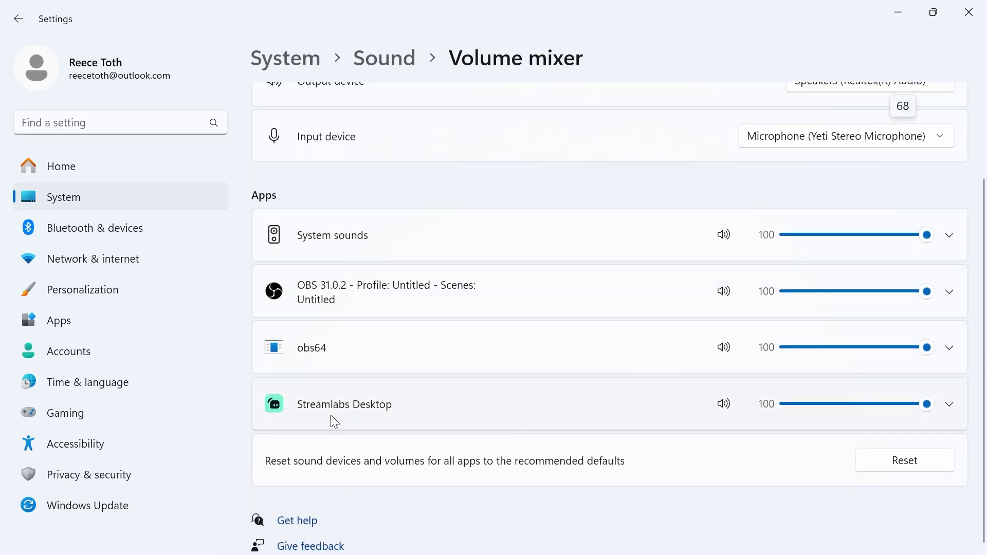
mouse_move(973, 398)
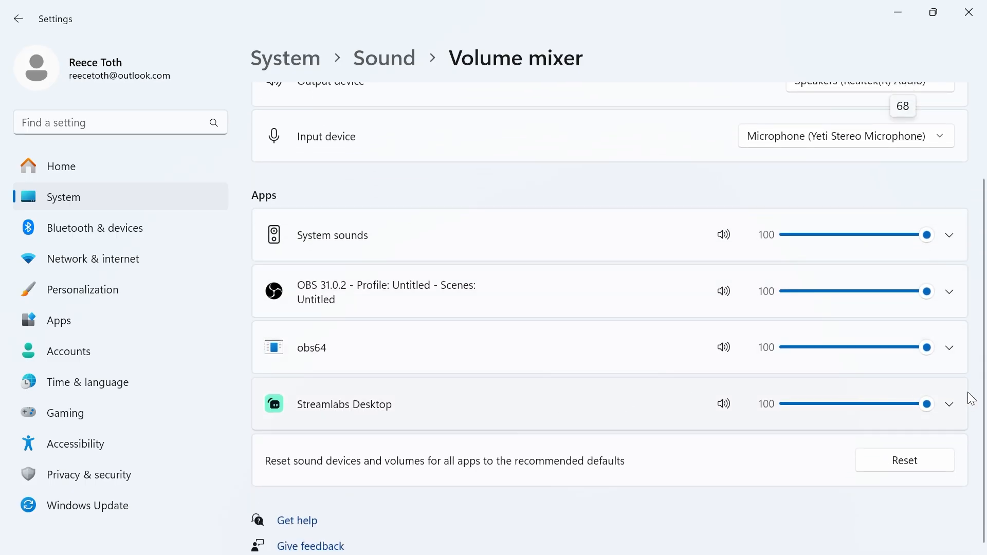
left_click(950, 404)
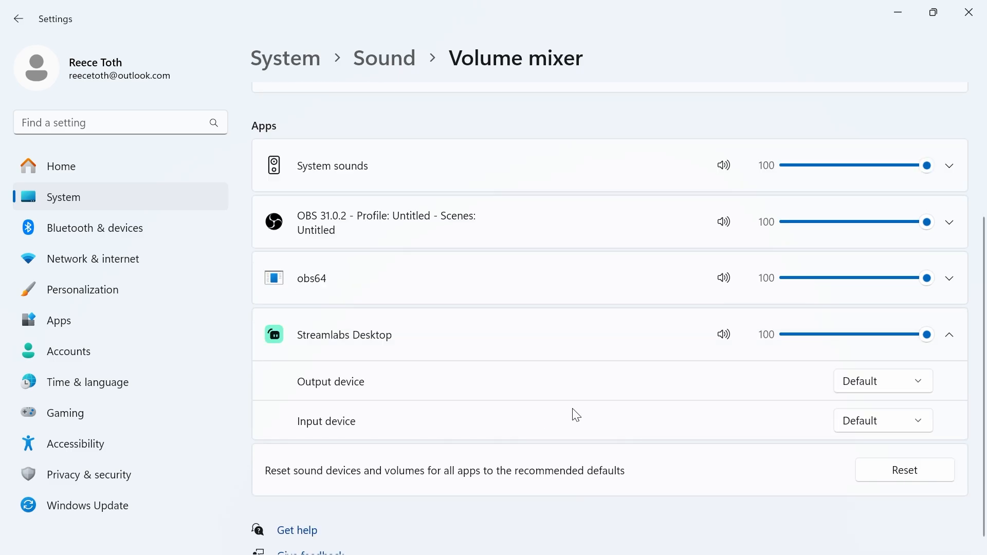
left_click(881, 421)
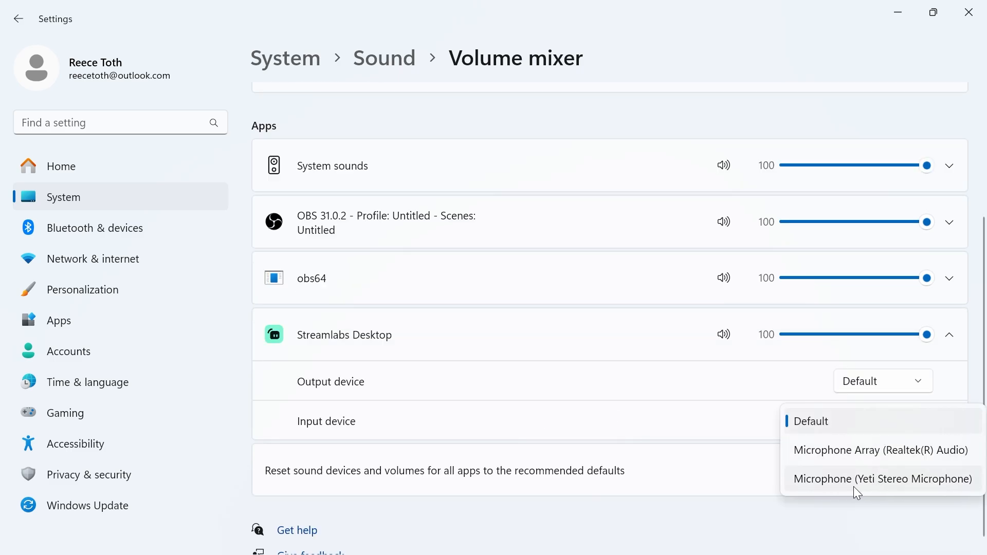
left_click(812, 421)
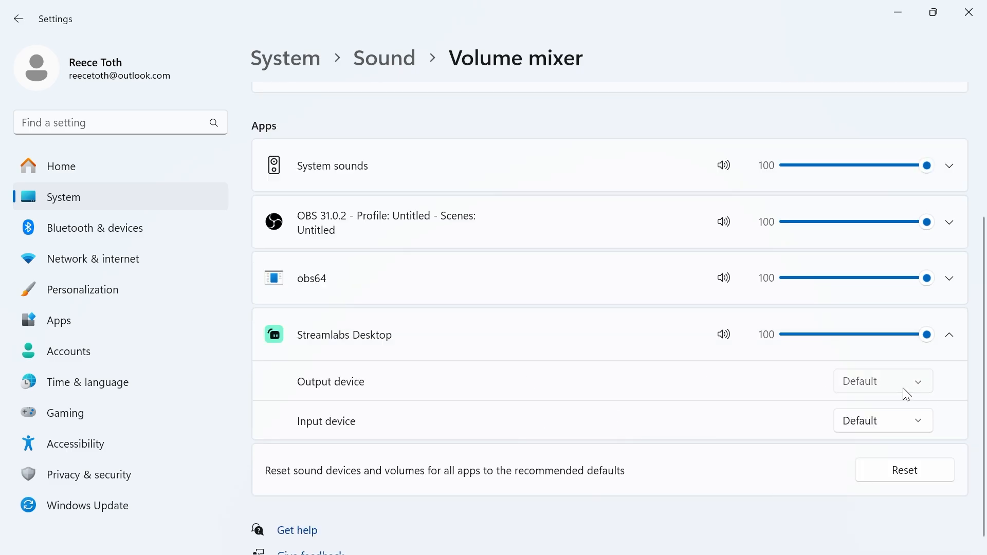
Close Windows Settings and return to Streamlabs Desktop with its Mic/Aux meter.
left_click(882, 380)
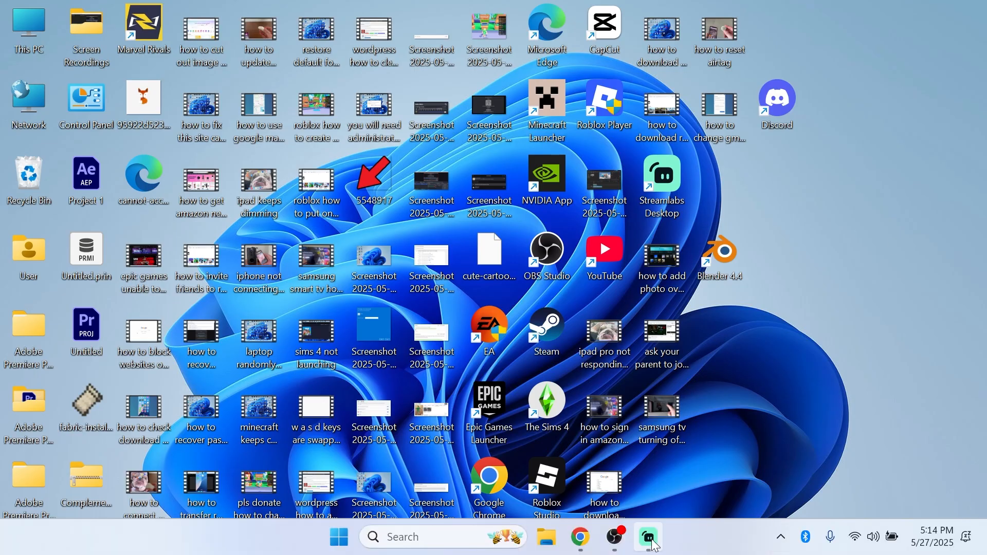
left_click(647, 536)
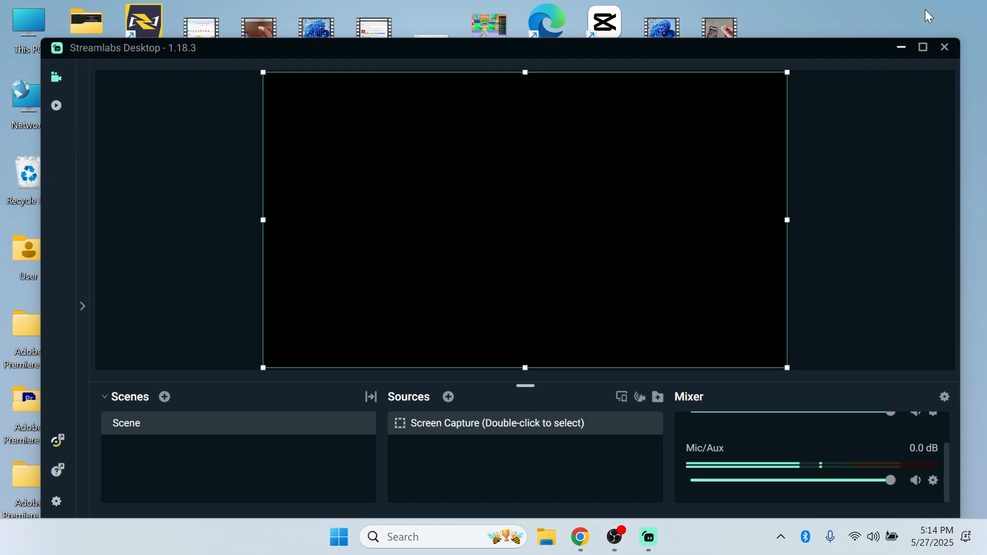
Search 'sound sett' and reach the classic Sound panel listing the Yeti Stereo Microphone as default.
left_click(339, 537)
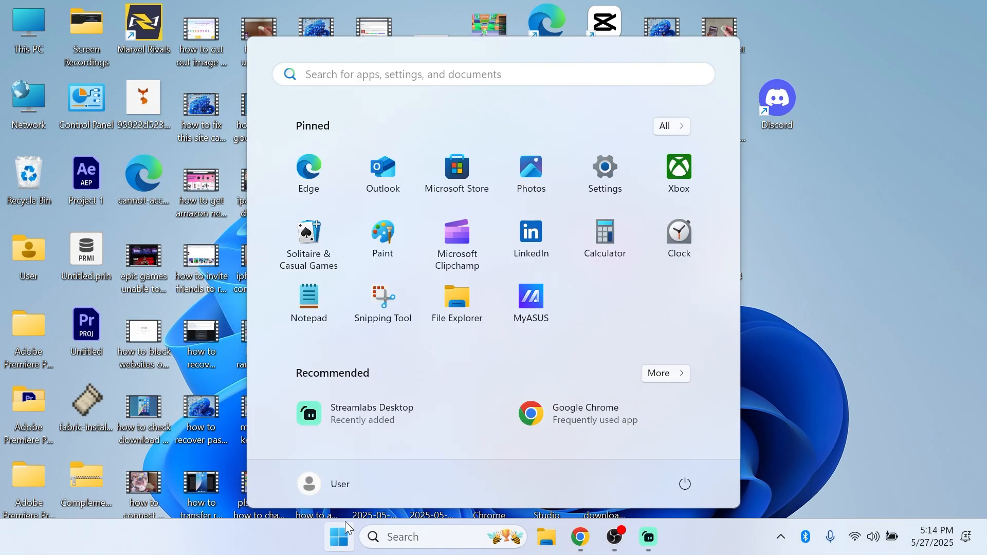
type("sound sett")
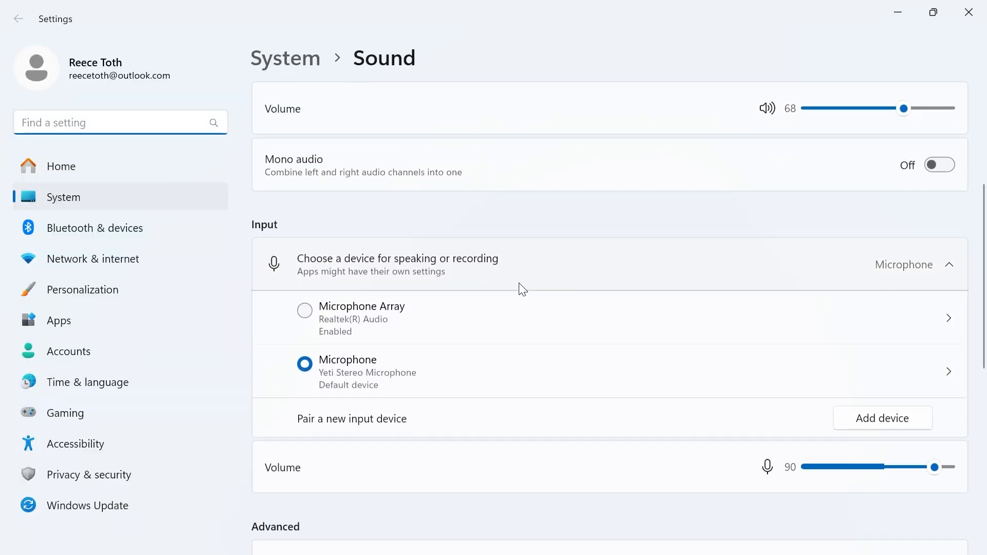
scroll("down", 3)
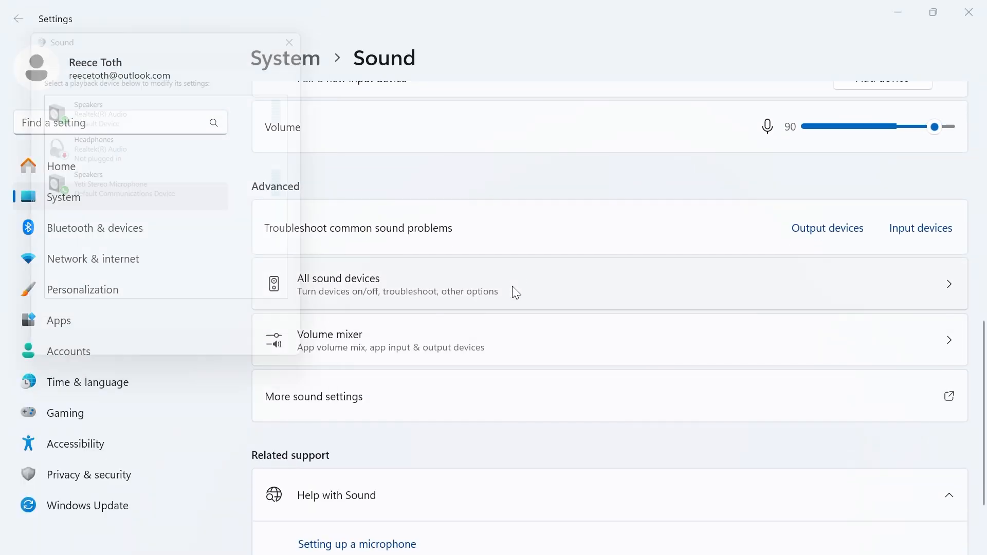
left_click(408, 75)
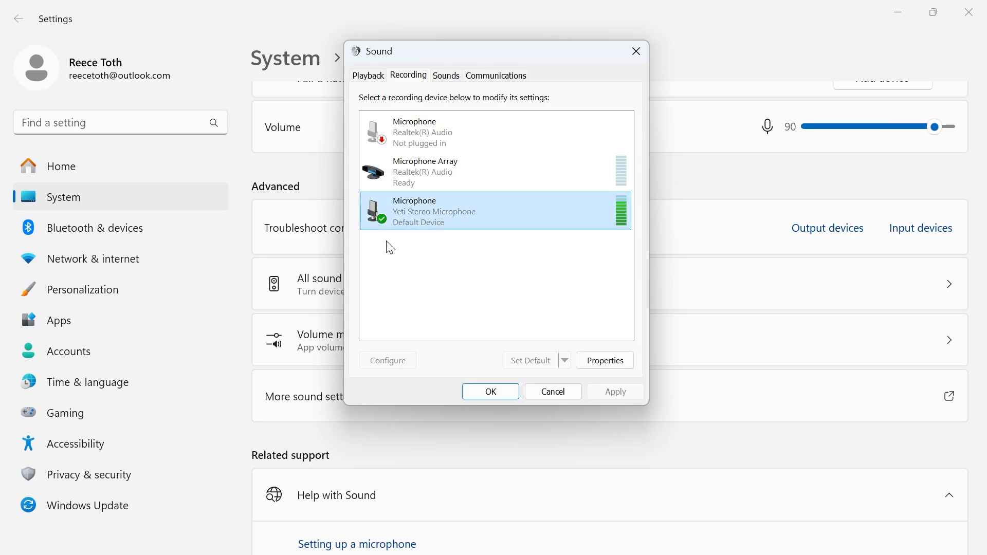
mouse_move(410, 228)
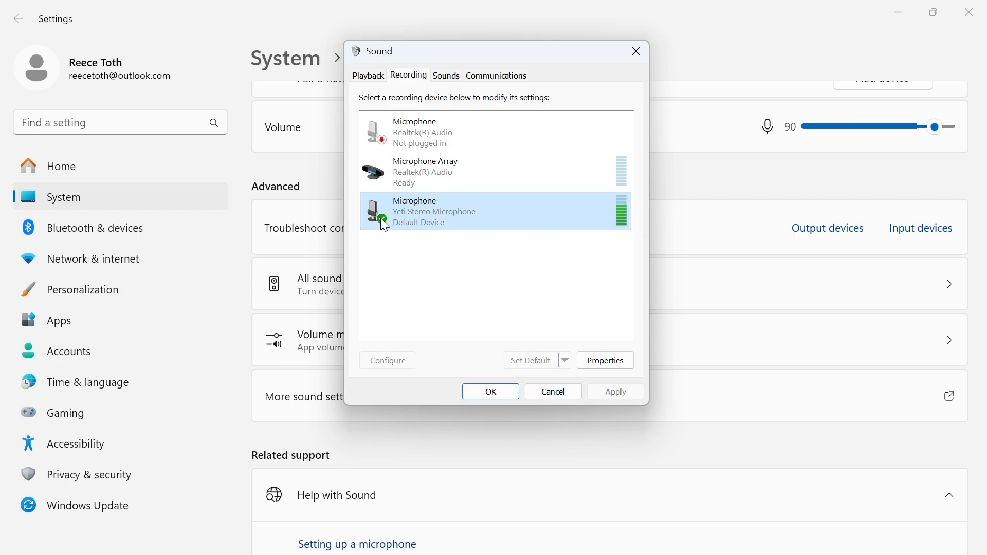
mouse_move(409, 220)
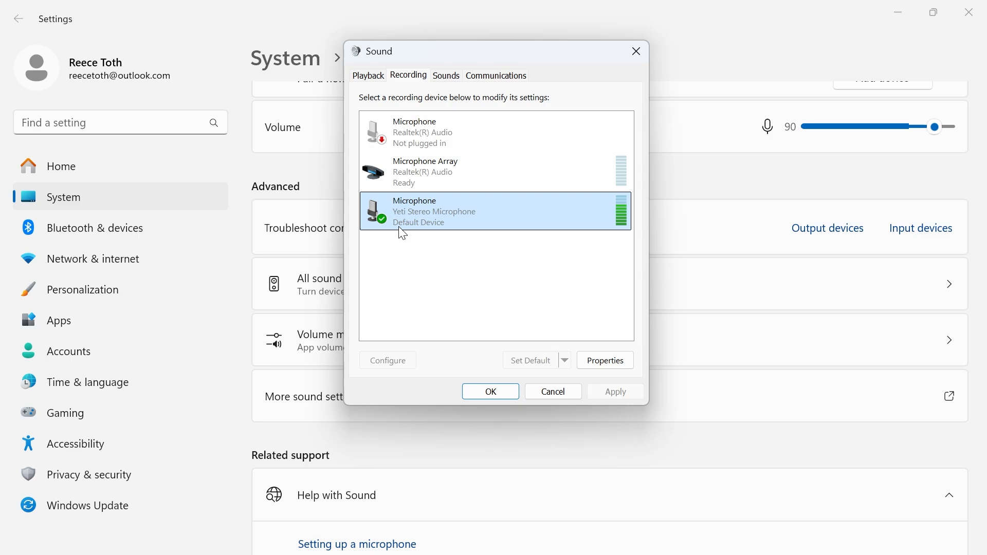
mouse_move(462, 201)
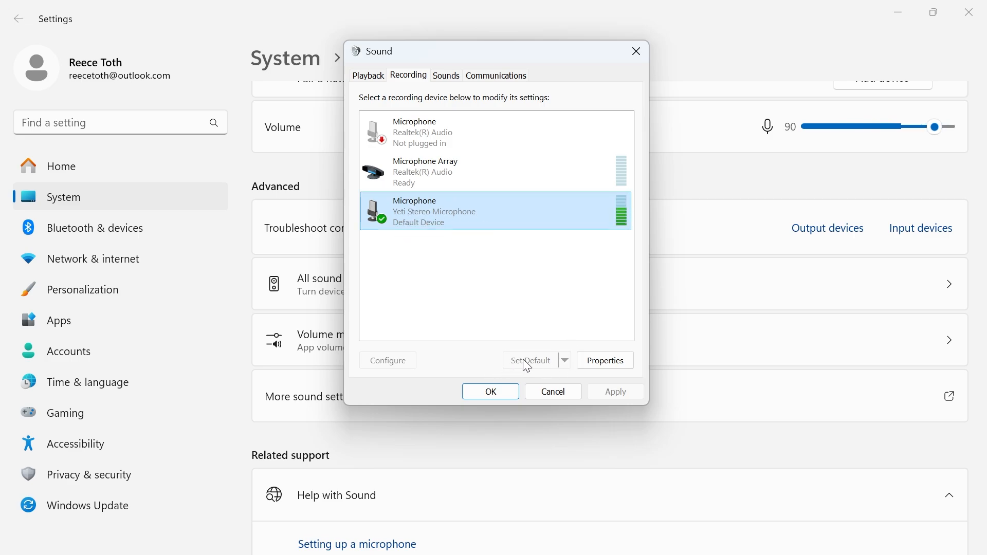
View the Yeti microphone's properties showing its level at 90, then close them.
right_click(495, 211)
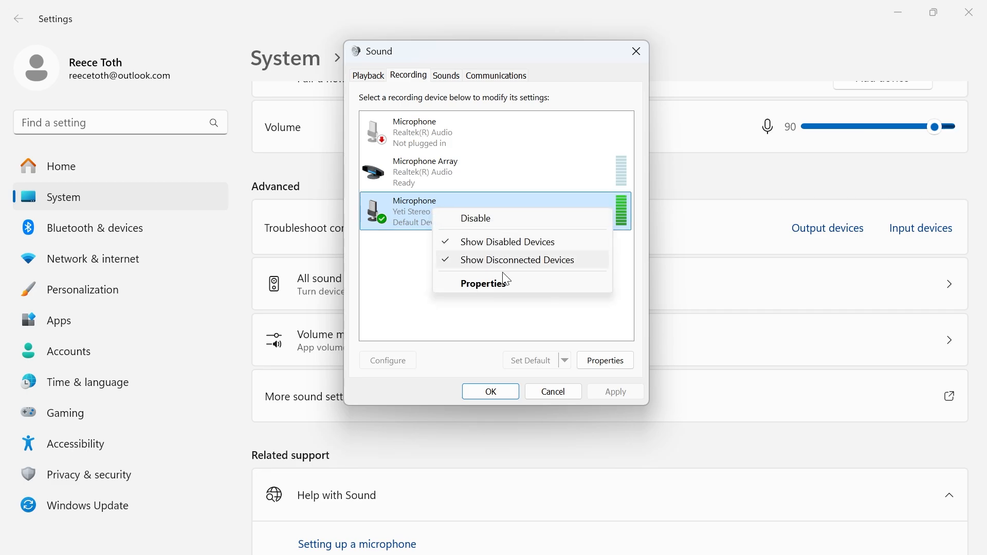
left_click(485, 283)
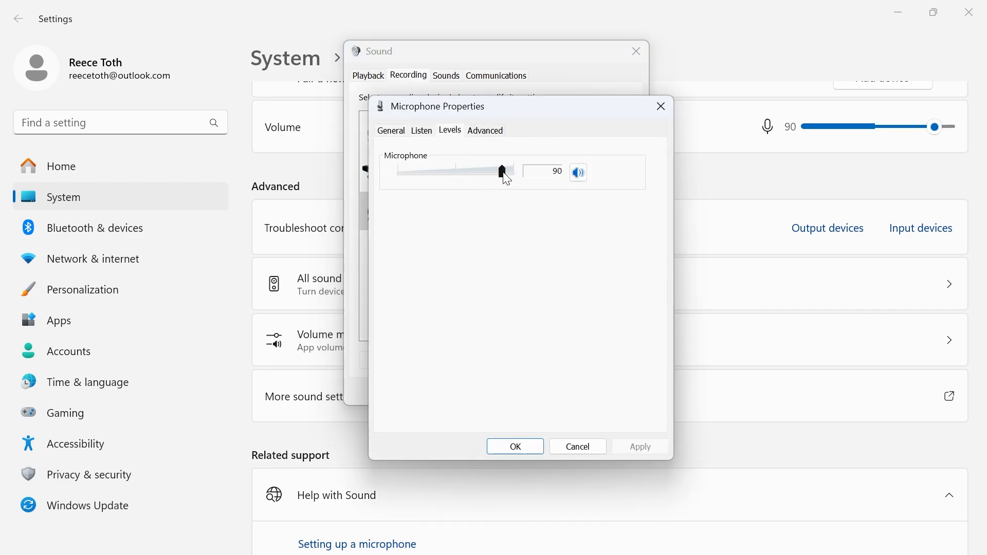
left_click(516, 445)
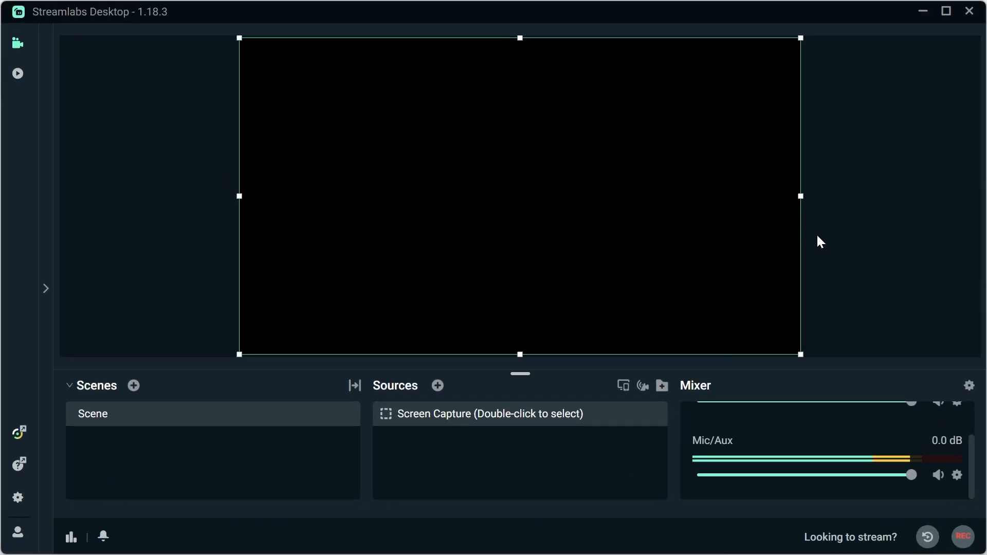
mouse_move(923, 253)
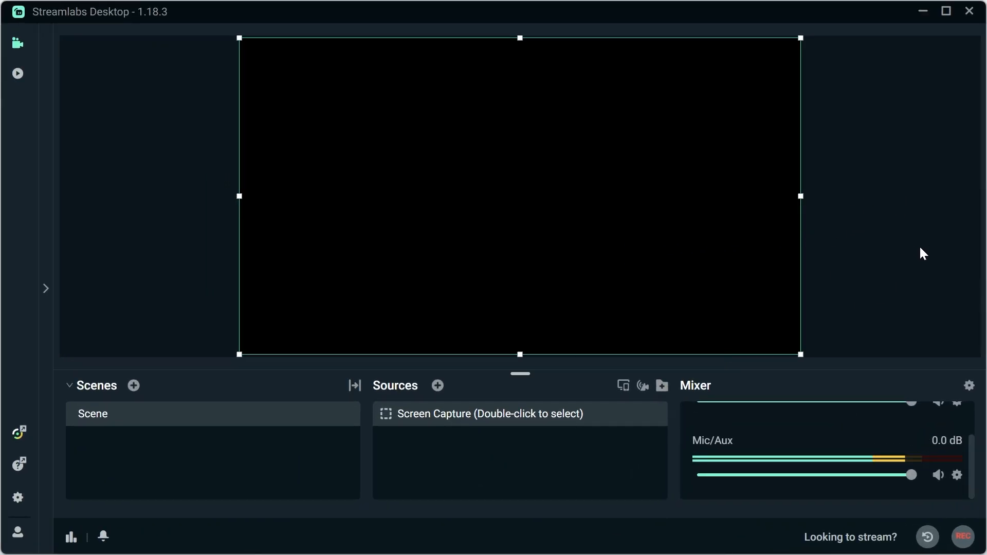
mouse_move(932, 161)
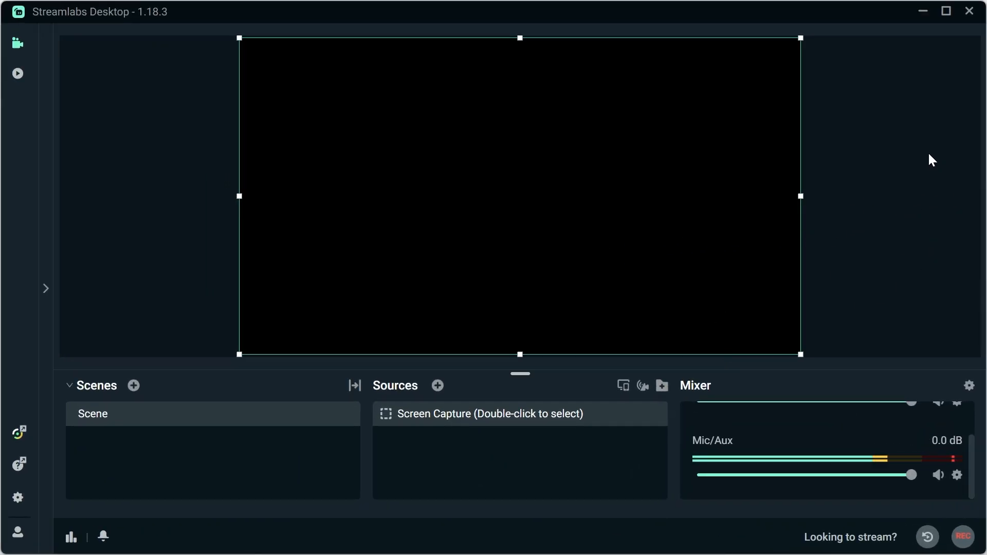